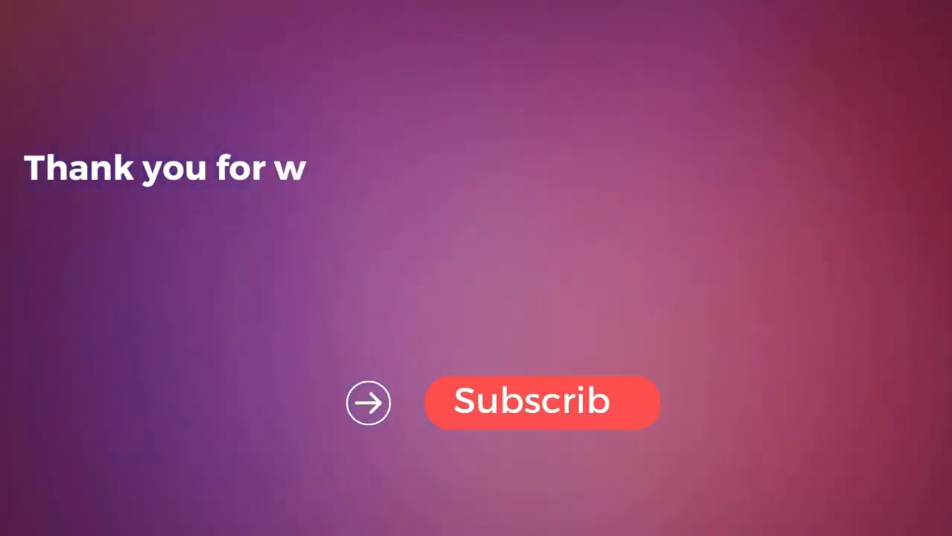
text(atching this video. if you f)
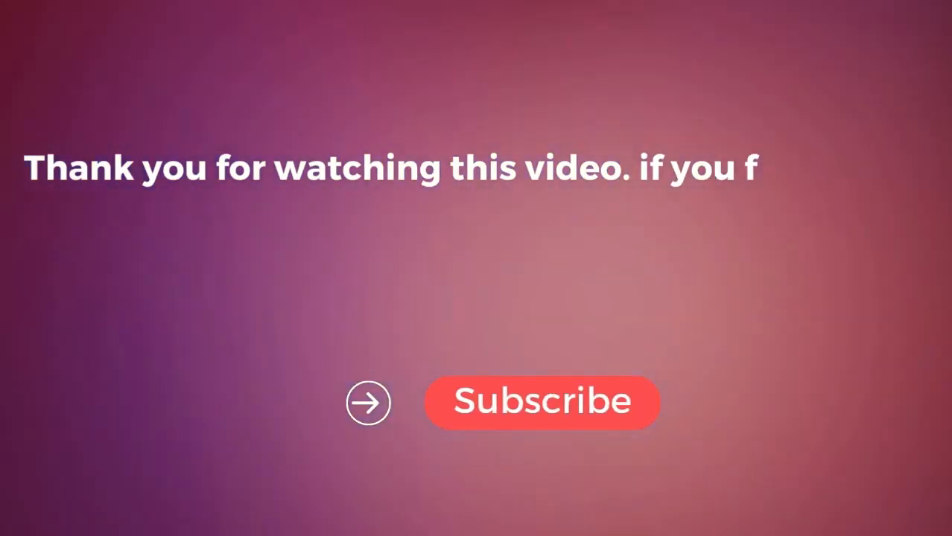